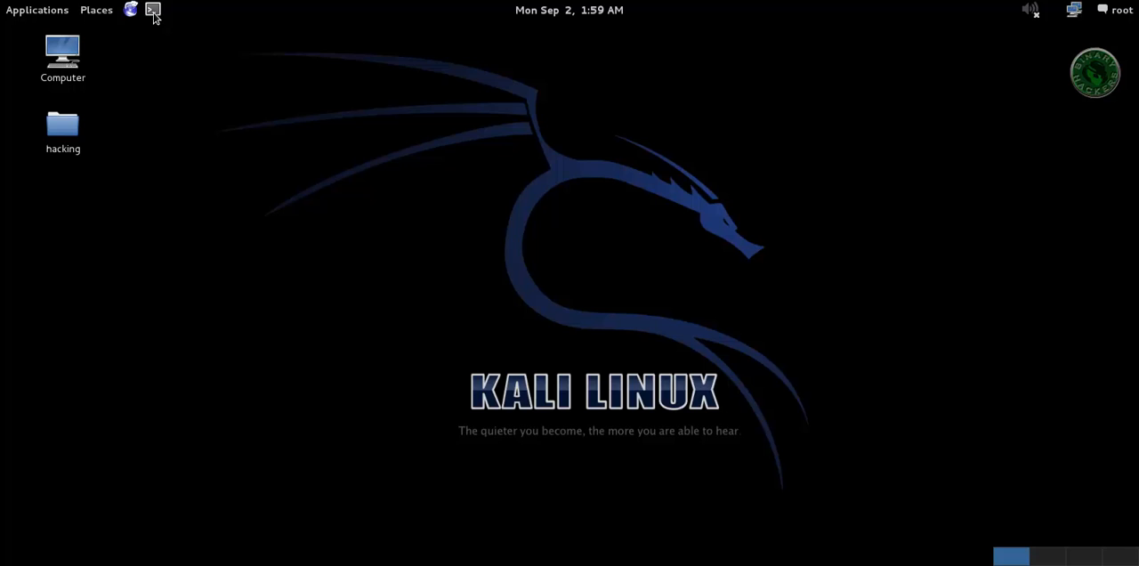
Step: Open a new terminal and run apt-get update to refresh package lists
left_click(152, 10)
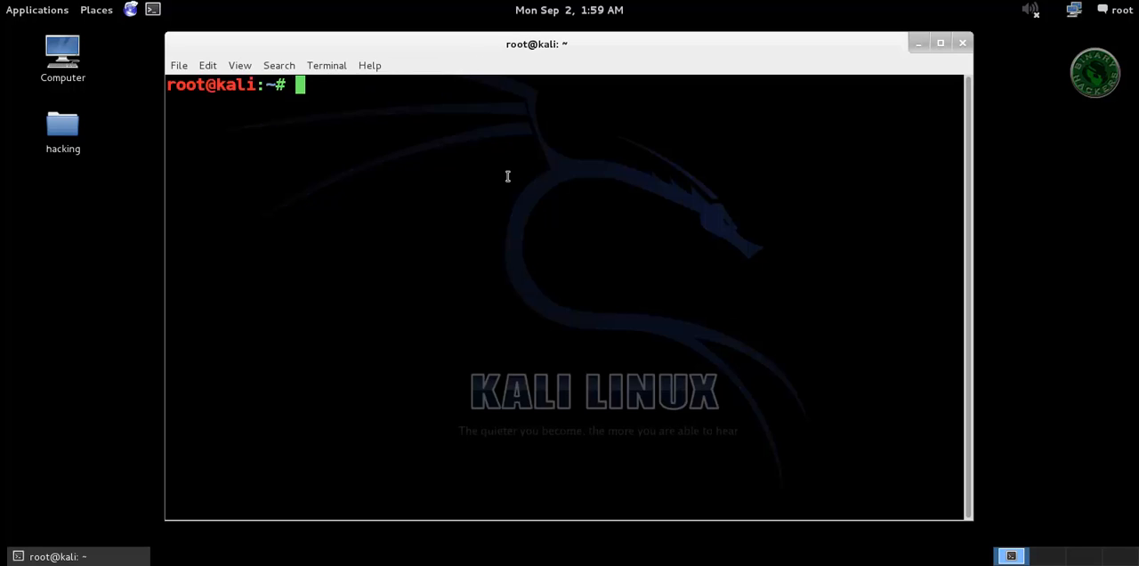
type("apt-get update")
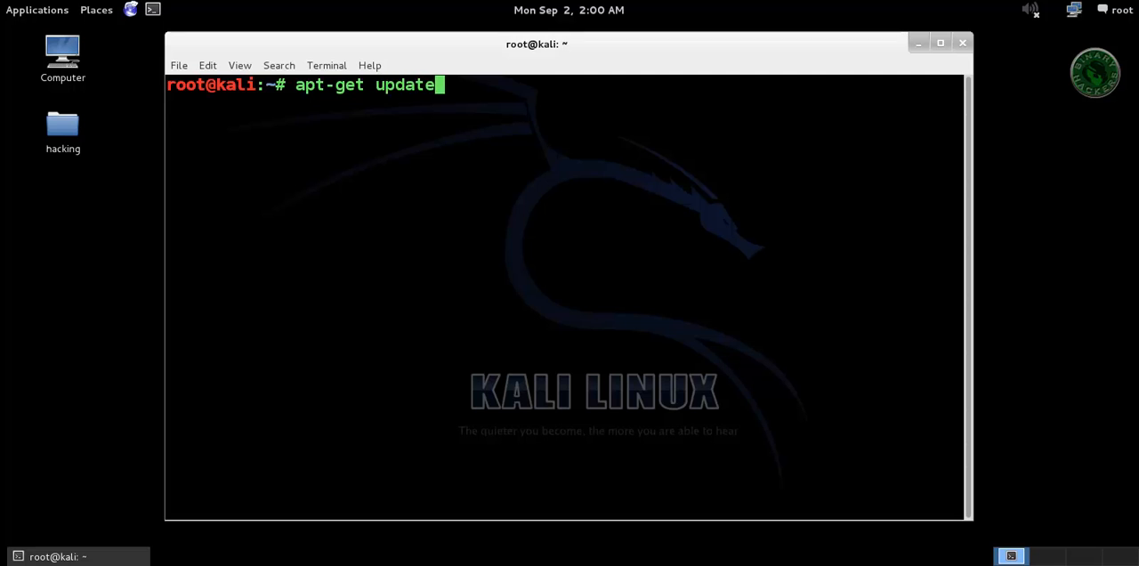
key("Return")
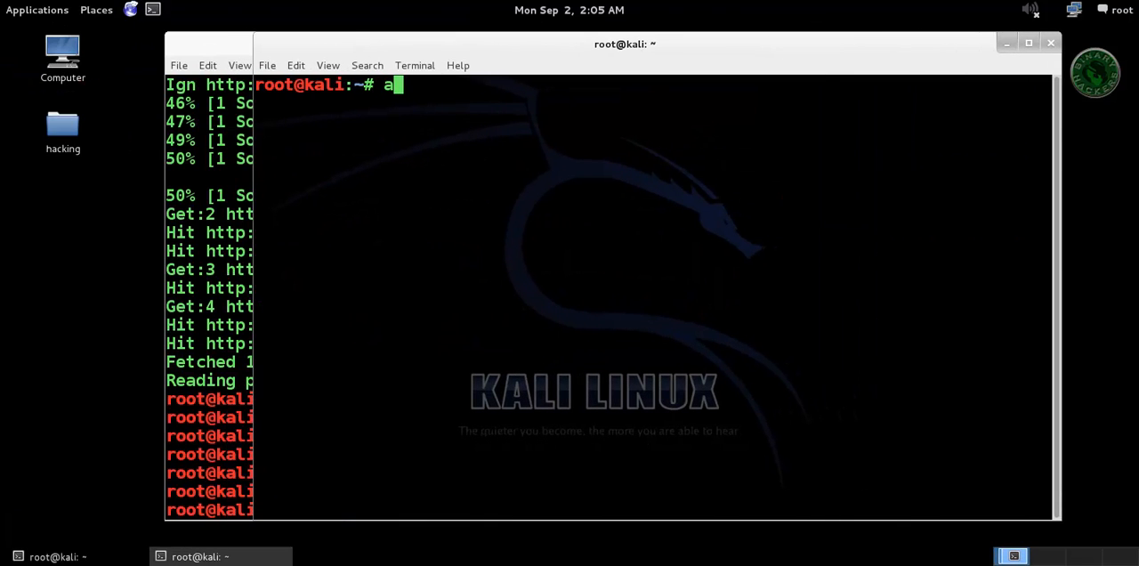
Step: Run apt-get install qbittorrent, reaching the confirmation prompt for 8,605 kB
type("pt-get")
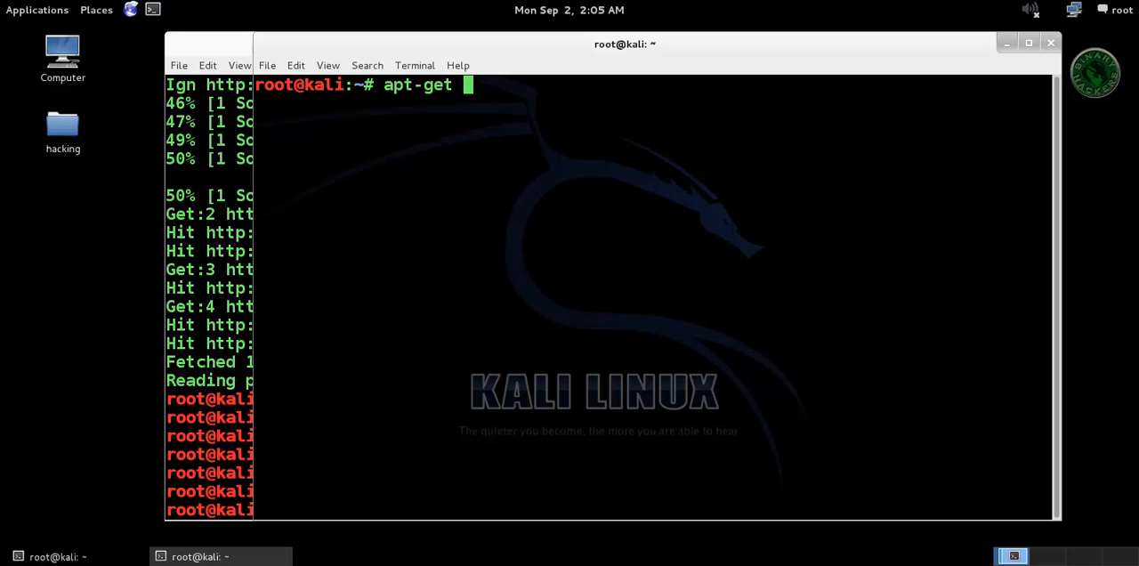
type("install")
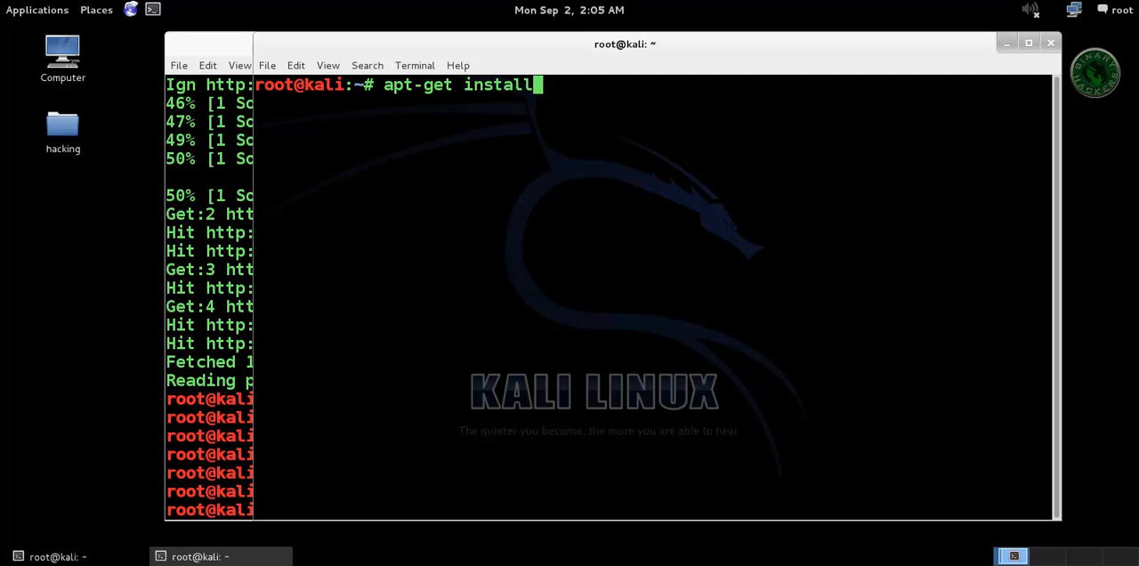
type("qbi")
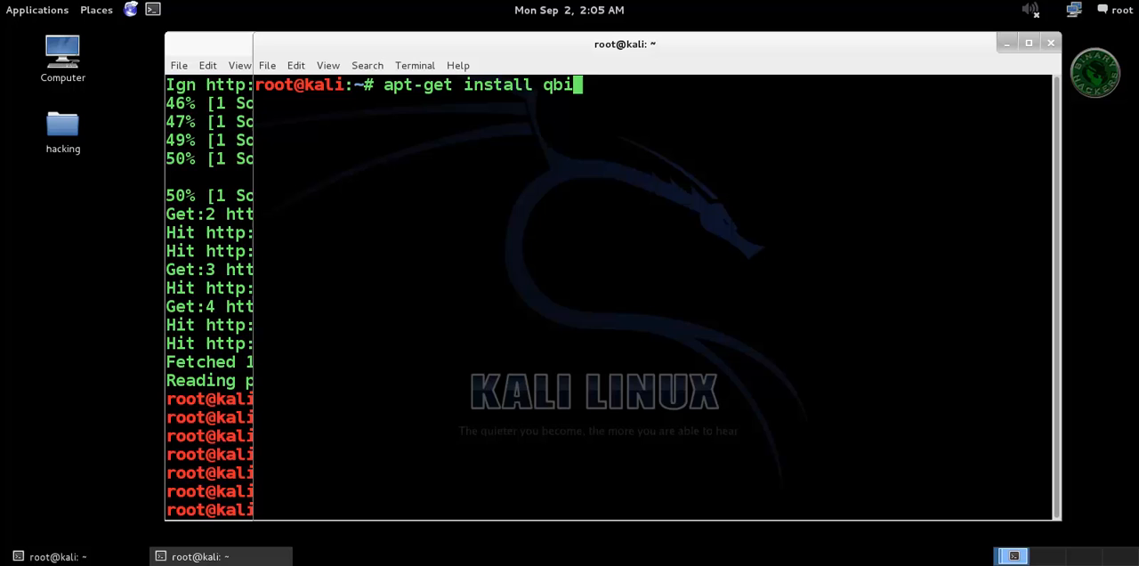
type("ttorrent")
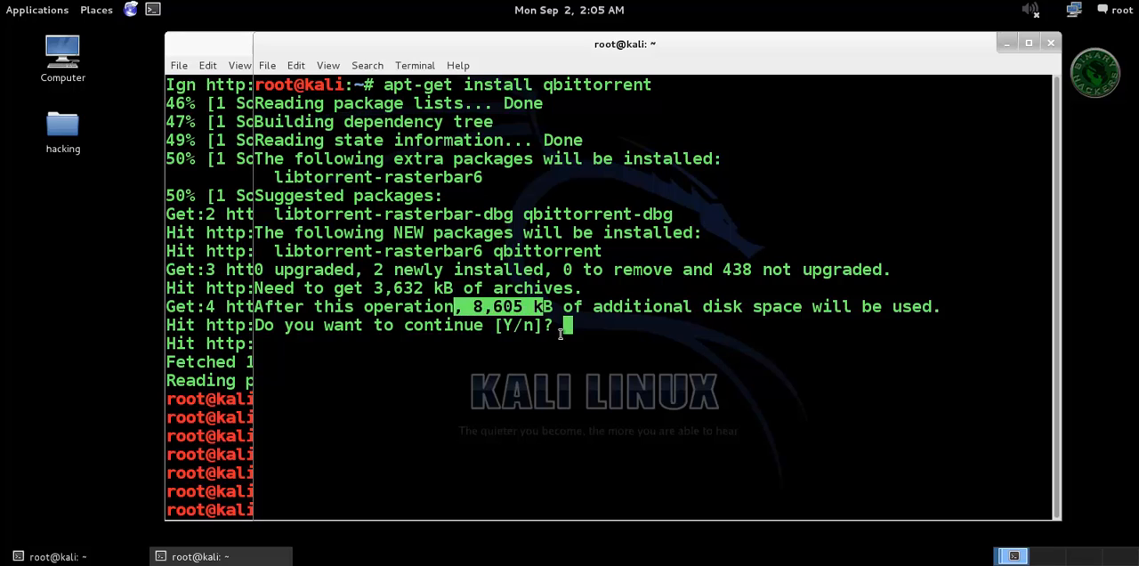
Step: Confirm with y to install qbittorrent 2.9.8-1 and libtorrent-rasterbar6
type("y")
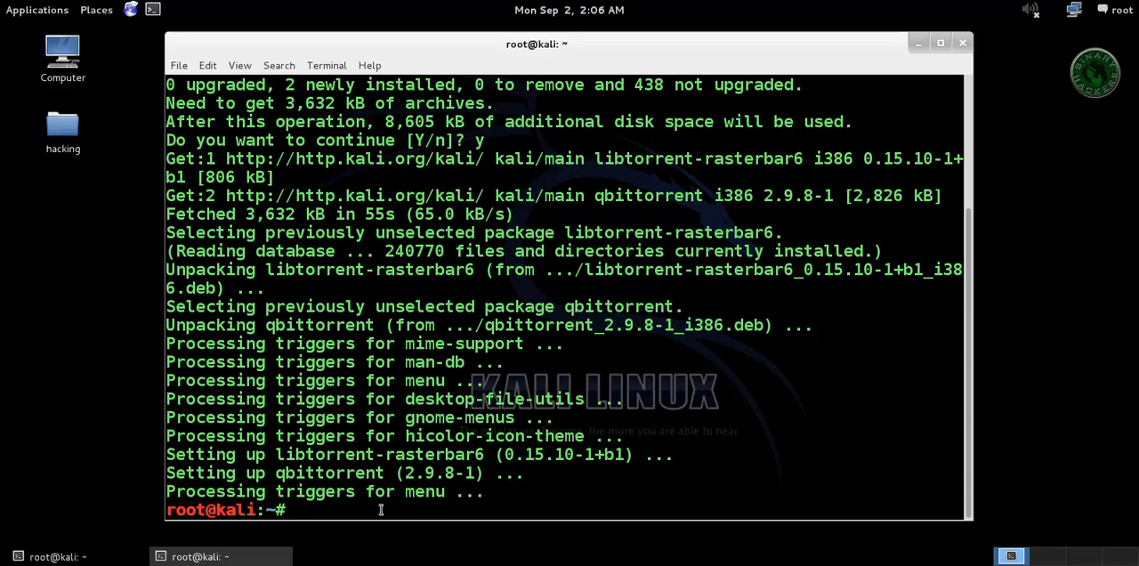
Step: Enter qbittorrent at the prompt and check the Applications > Internet menu for qBittorrent
type("q")
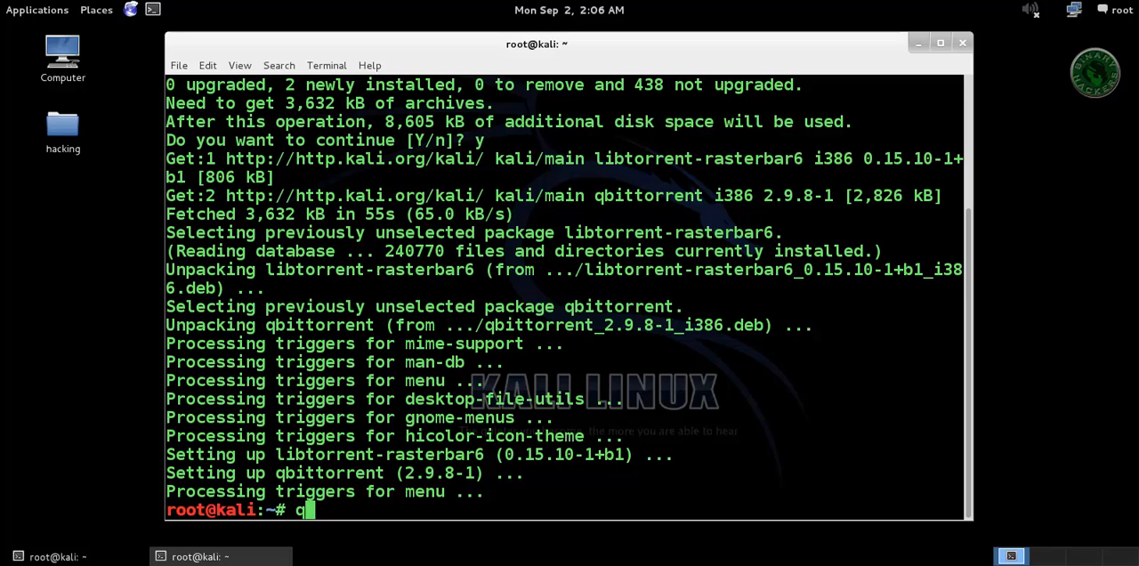
type("bittorrent")
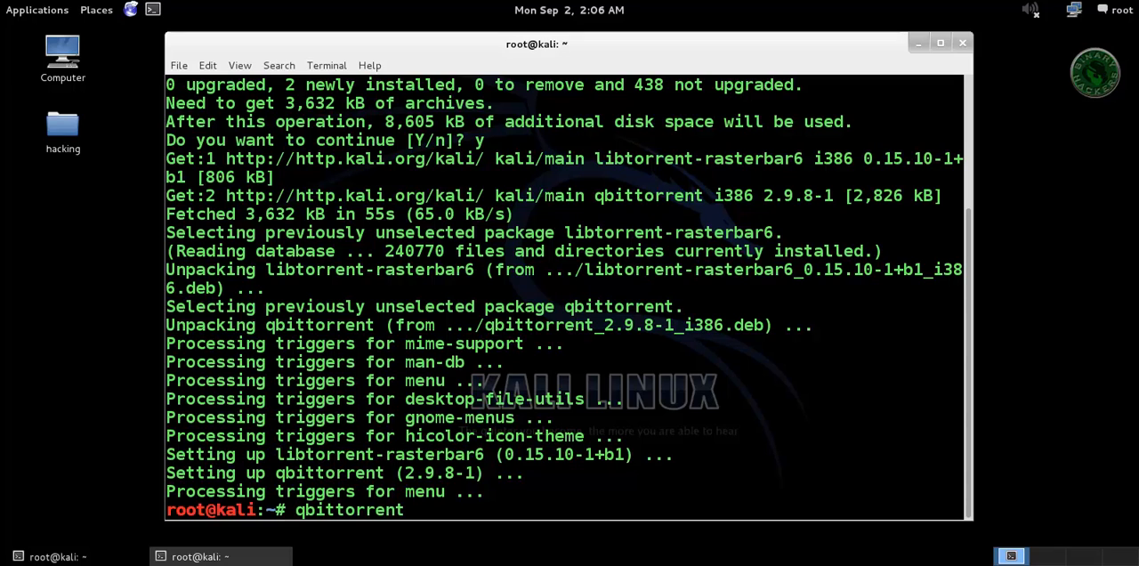
mouse_move(31, 27)
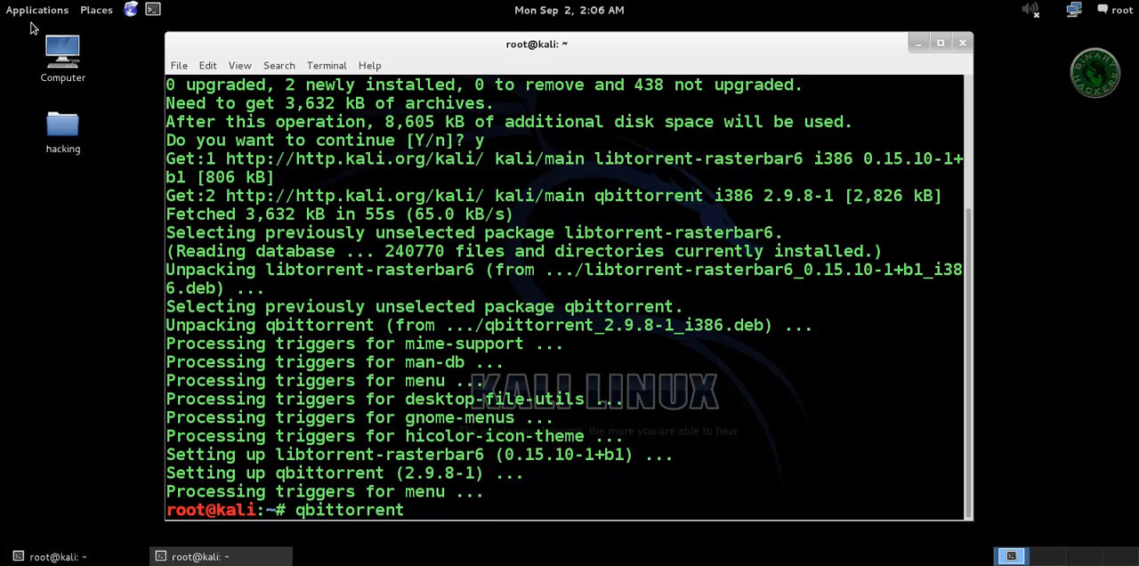
left_click(37, 10)
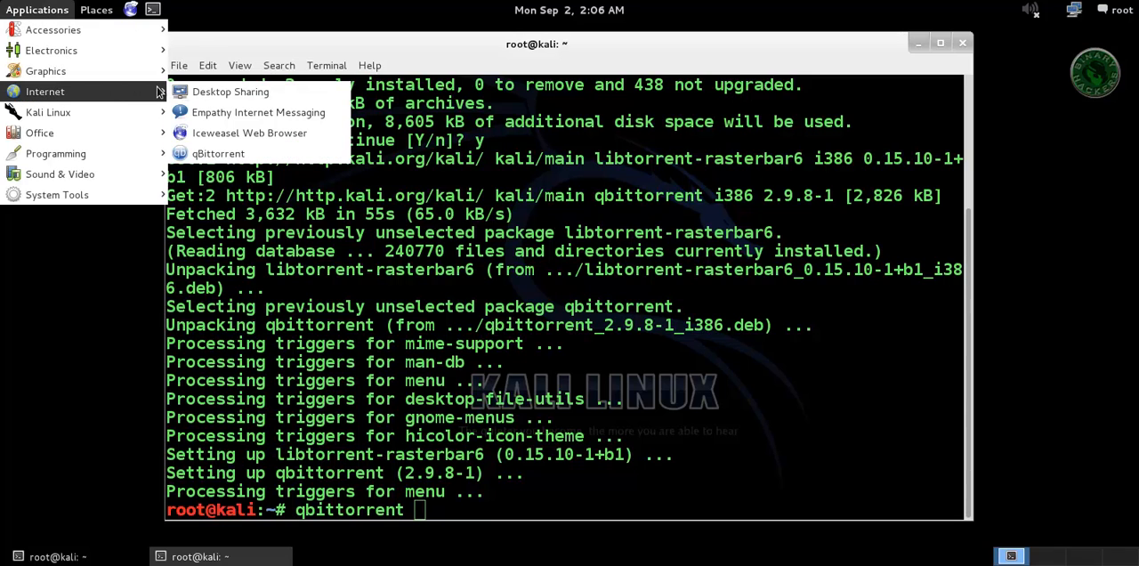
mouse_move(217, 153)
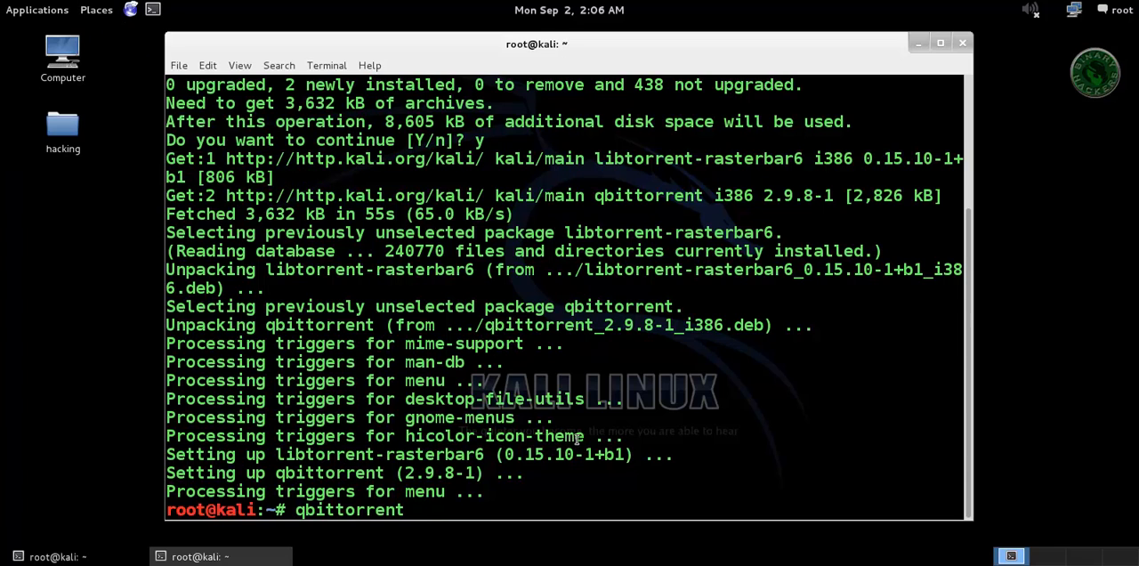
Step: Launch qBittorrent from the terminal and agree to the legal notice
key("Return")
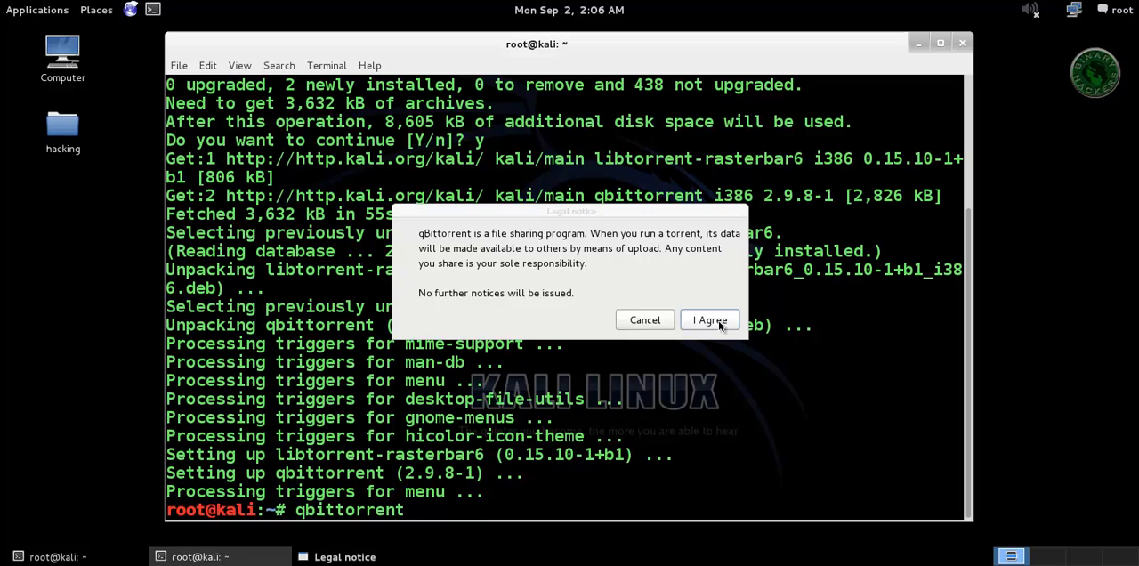
left_click(709, 319)
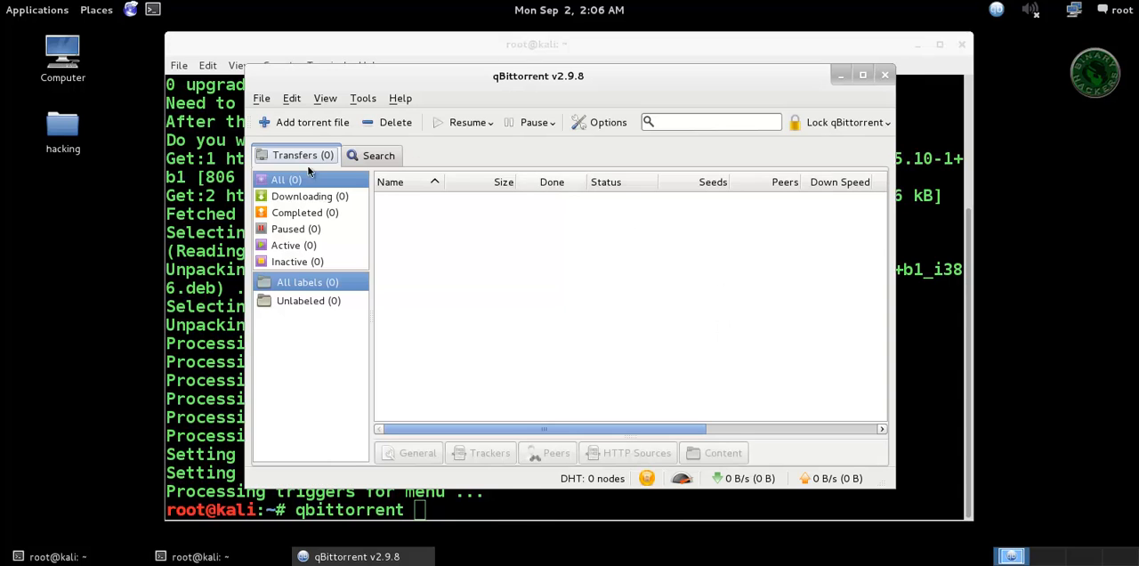